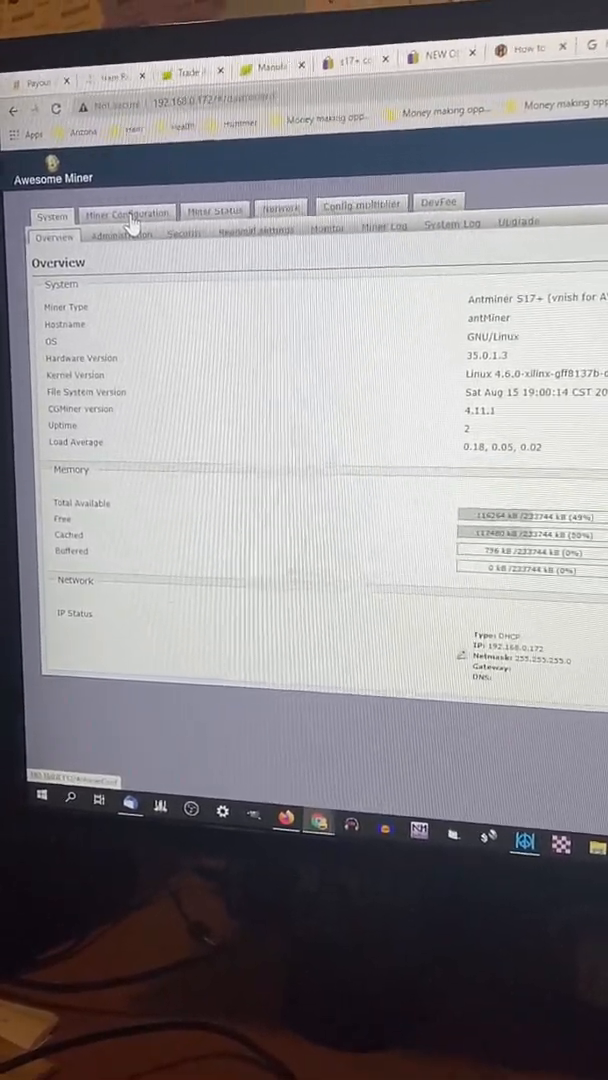
# Show the miner's General Settings listing Pool 0, Pool 1 and Pool 2 with workers and passwords
pyautogui.click(126, 214)
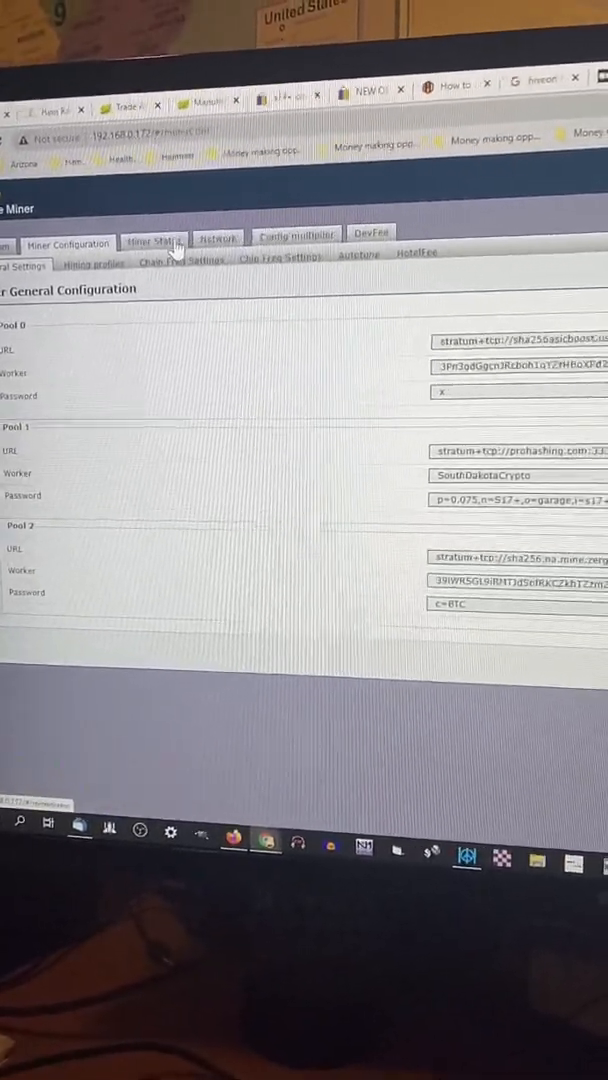
pyautogui.click(153, 245)
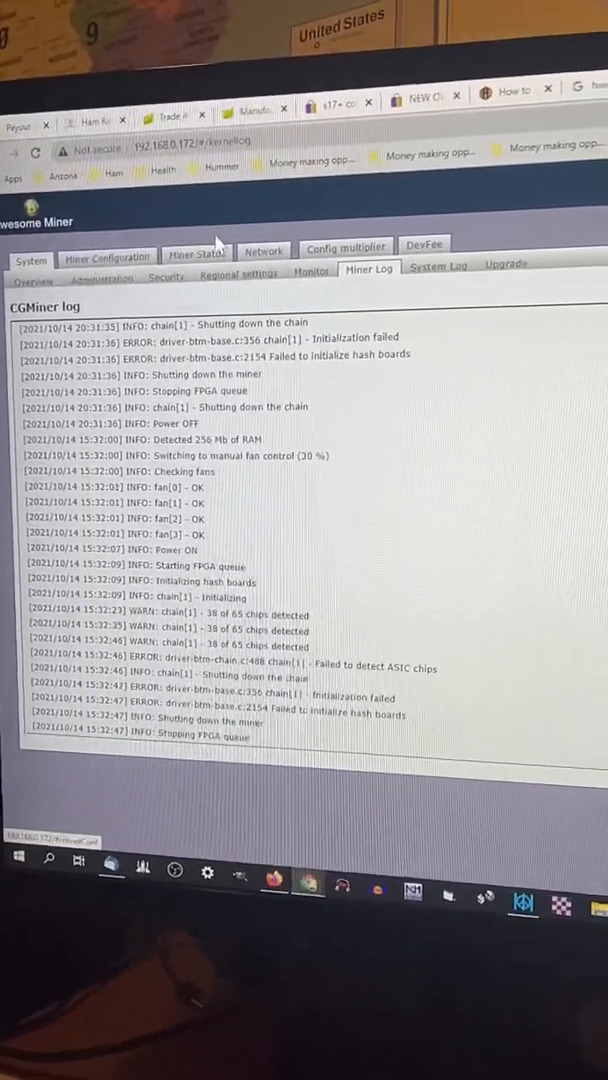
# Go back to Miner Status, where every chain shows zero ASICs, 0.00 GH/S and no fan speeds
pyautogui.click(196, 249)
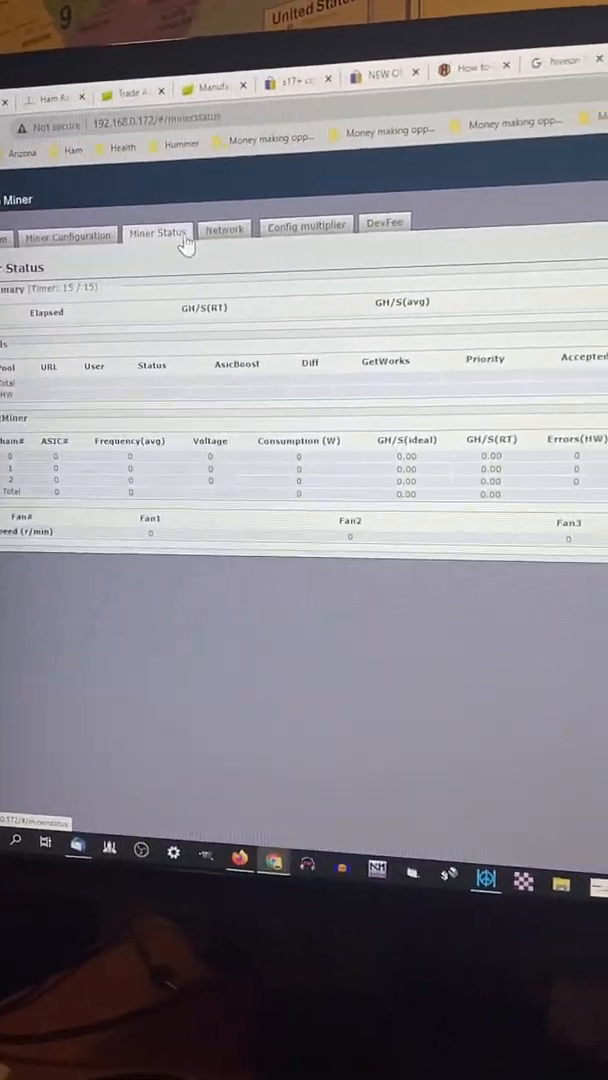